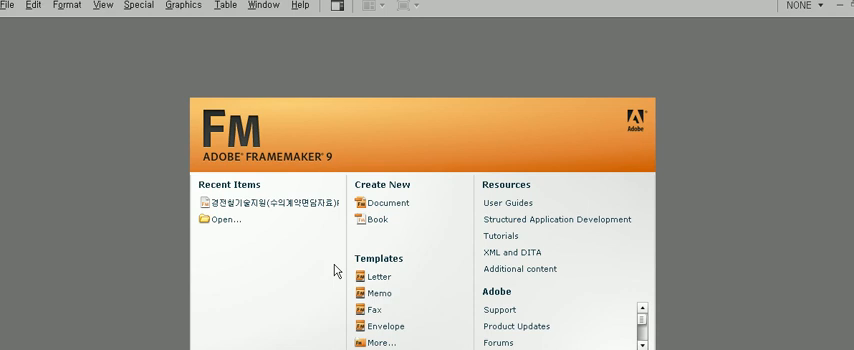
{"action": "mouse_move", "coordinate": [343, 321]}
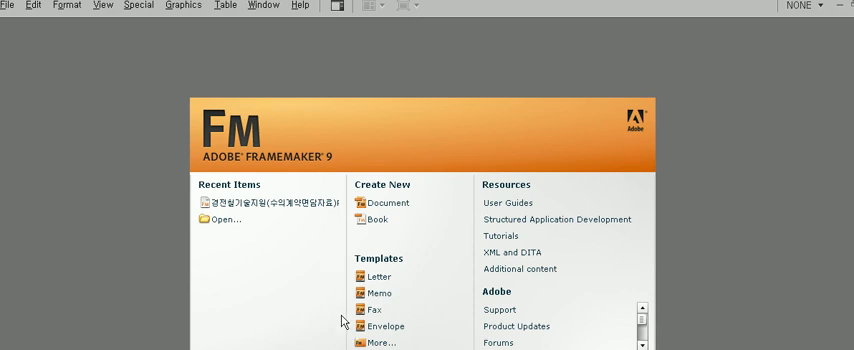
{"action": "mouse_move", "coordinate": [352, 340]}
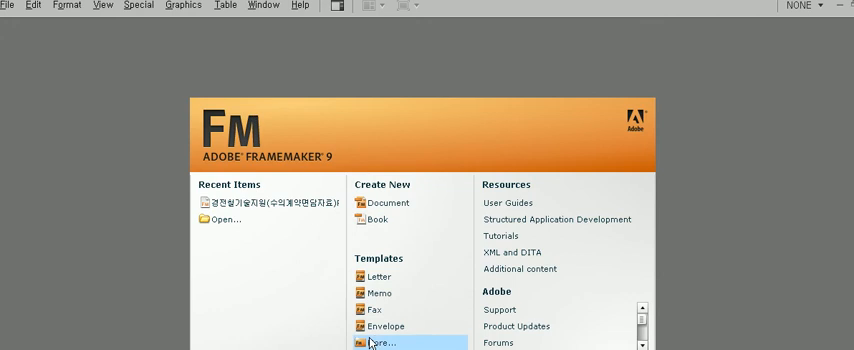
{"action": "mouse_move", "coordinate": [375, 342]}
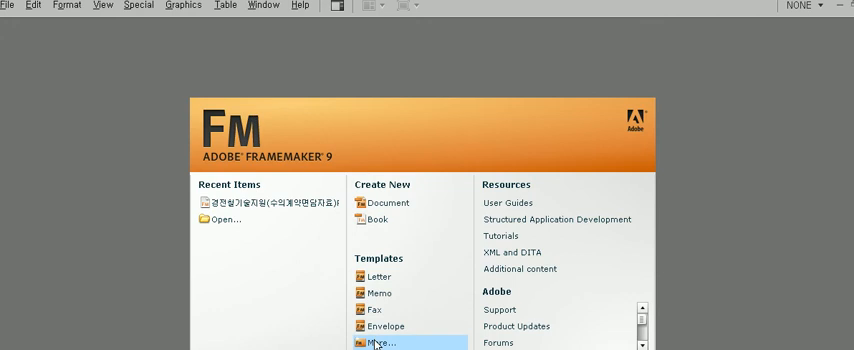
Create a new document from the Report, Plain standard template.
{"action": "left_click", "coordinate": [383, 343]}
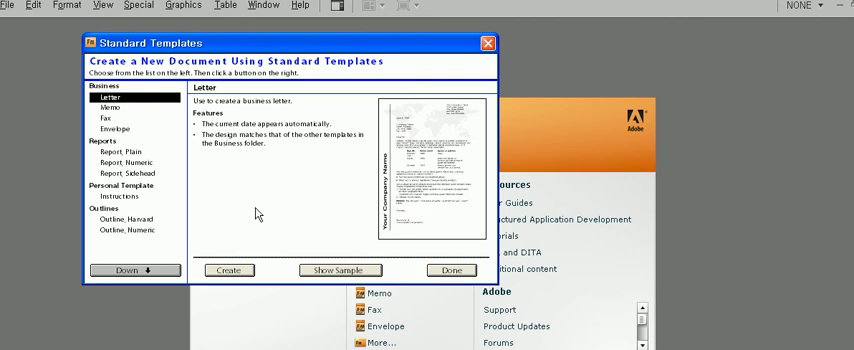
{"action": "left_click", "coordinate": [120, 151]}
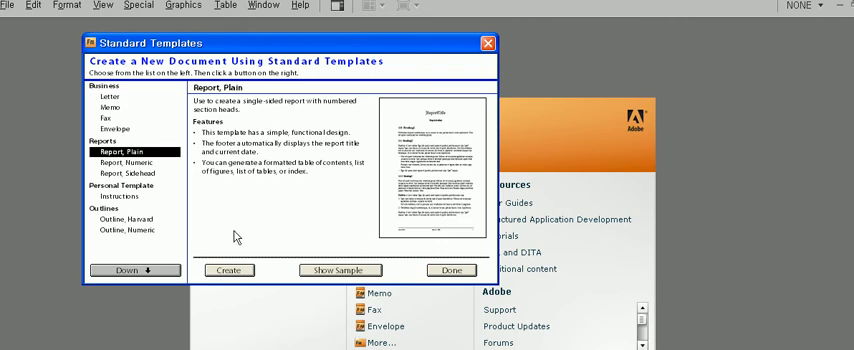
{"action": "left_click", "coordinate": [228, 270]}
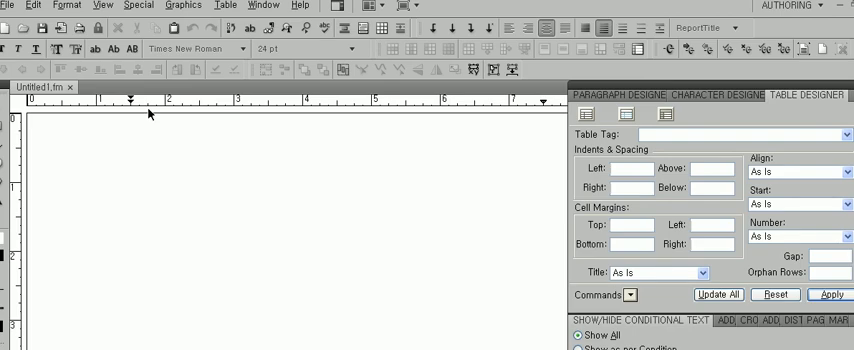
Change the current paragraph from ReportTitle to the Body paragraph format.
{"action": "left_click", "coordinate": [10, 6]}
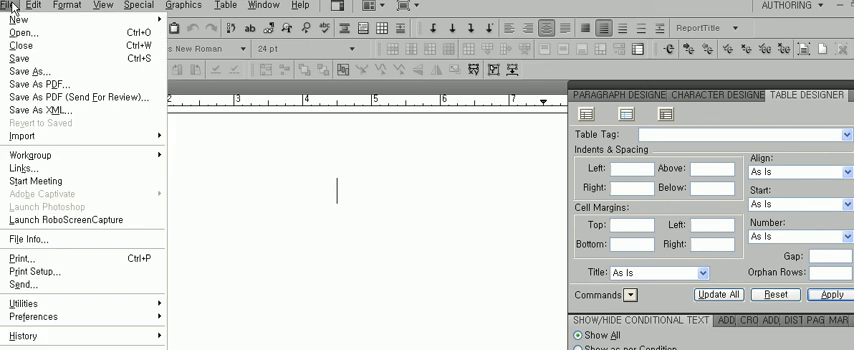
{"action": "left_click", "coordinate": [66, 6]}
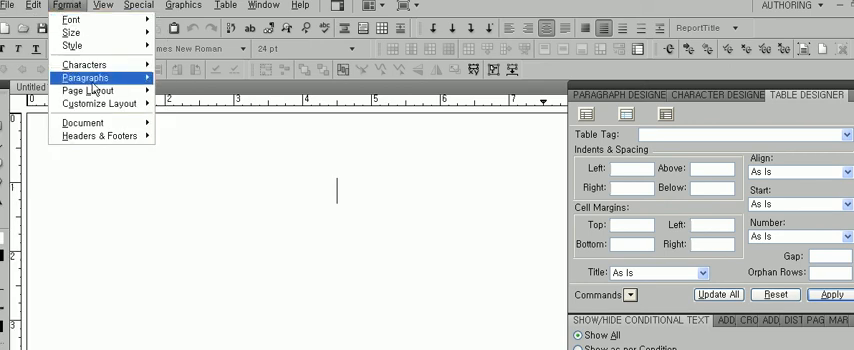
{"action": "left_click", "coordinate": [85, 77]}
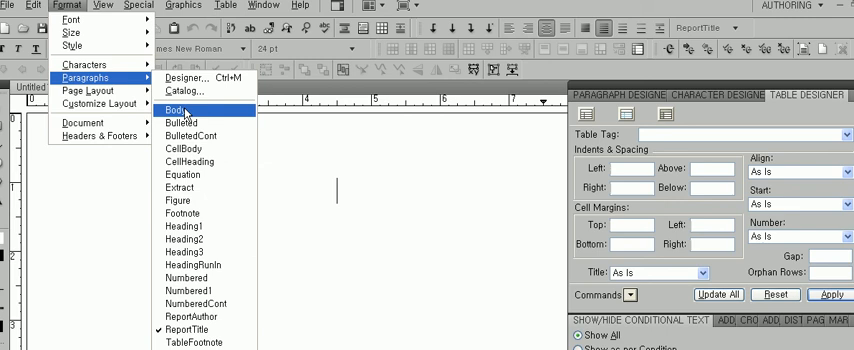
{"action": "left_click", "coordinate": [172, 110]}
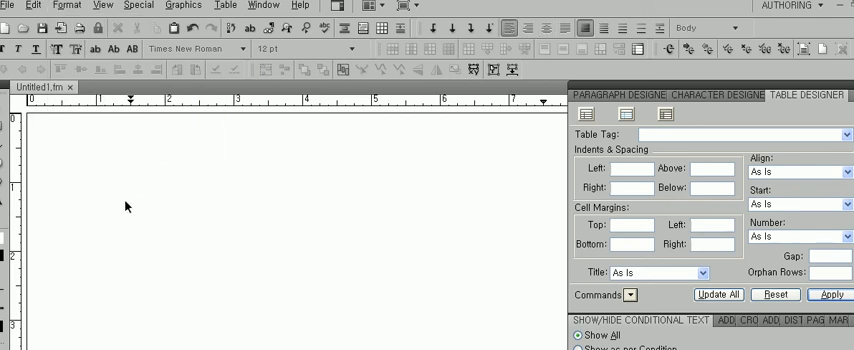
{"action": "mouse_move", "coordinate": [198, 124]}
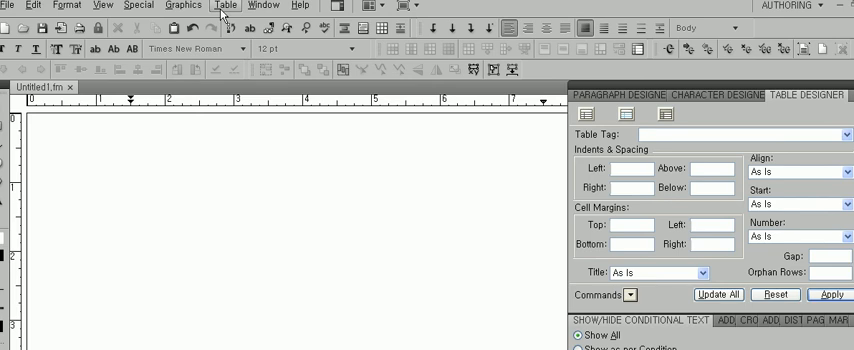
Insert a new table, comparing Format B with Format A and choosing Format A.
{"action": "left_click", "coordinate": [214, 6]}
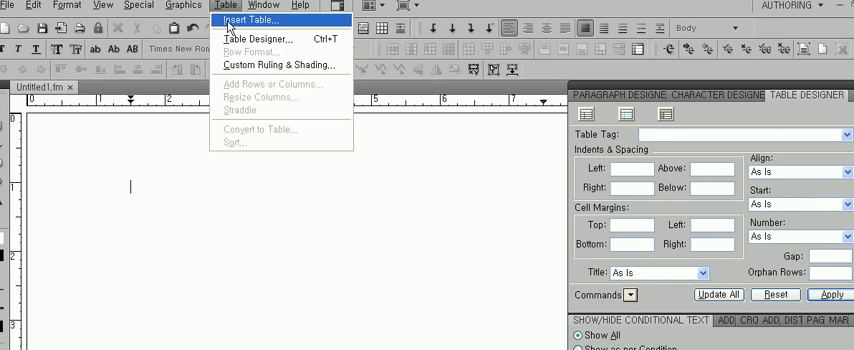
{"action": "left_click", "coordinate": [251, 21]}
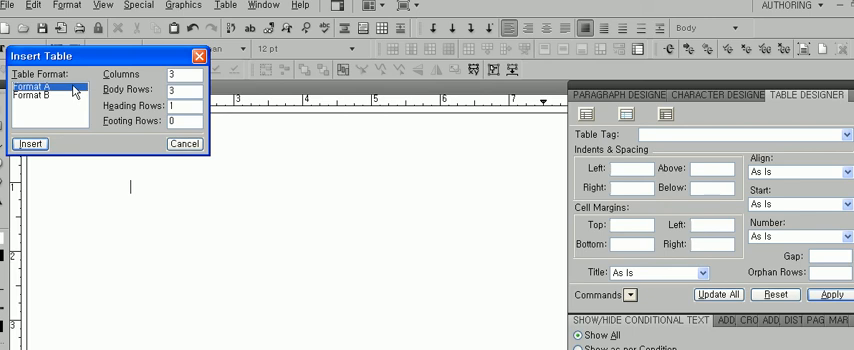
{"action": "mouse_move", "coordinate": [77, 92]}
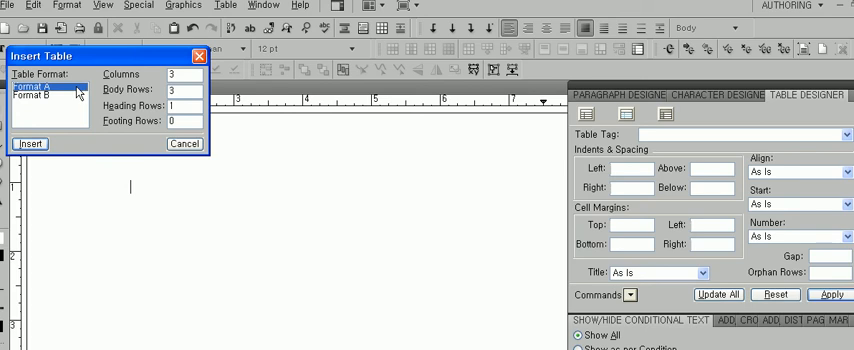
{"action": "left_click", "coordinate": [44, 100]}
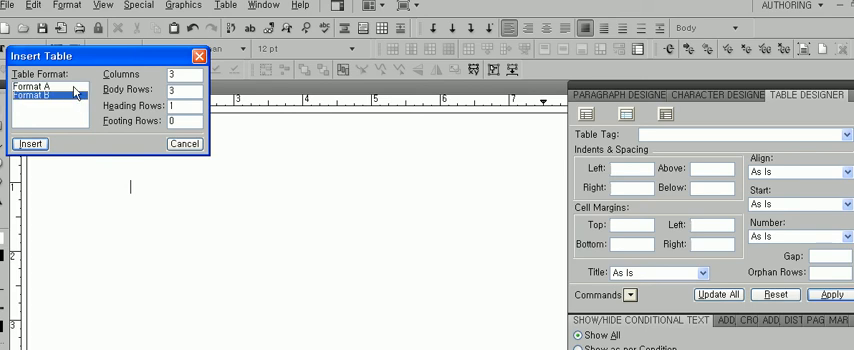
{"action": "left_click", "coordinate": [37, 88]}
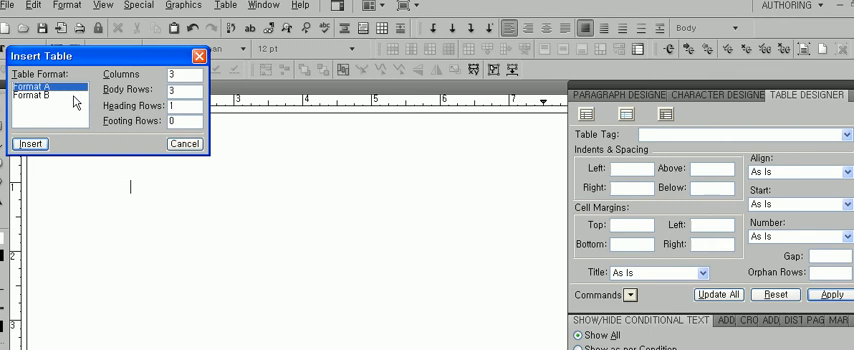
{"action": "left_click", "coordinate": [44, 98]}
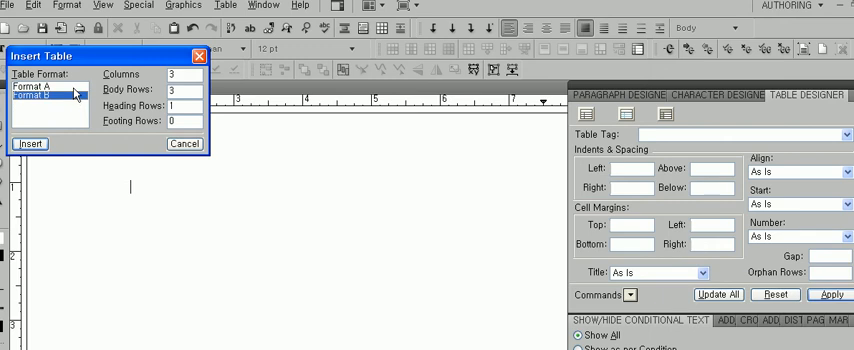
{"action": "left_click", "coordinate": [40, 87]}
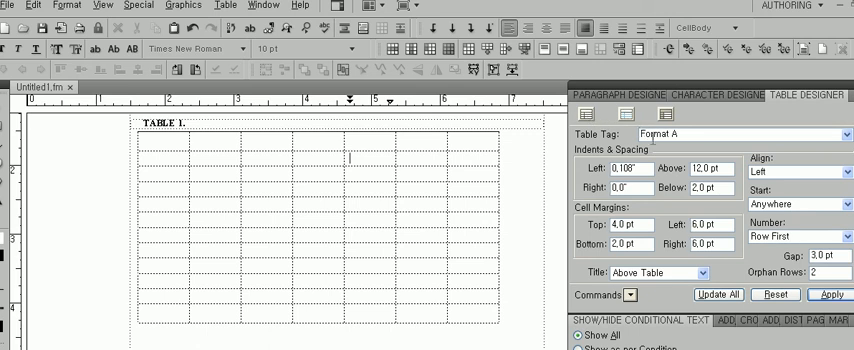
{"action": "mouse_move", "coordinate": [691, 148]}
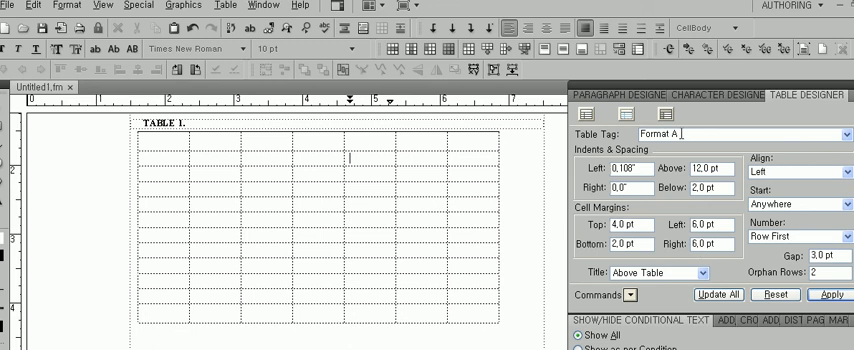
Create the table tag 'screencast', stored in the catalog and applied to the table.
{"action": "type", "text": "screencast"}
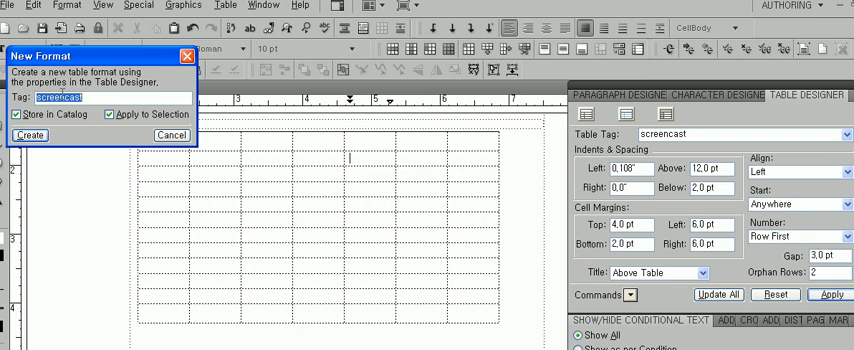
{"action": "left_click", "coordinate": [29, 135]}
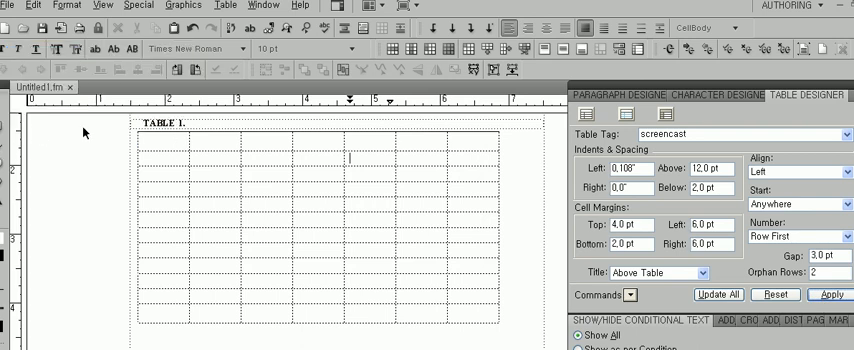
{"action": "mouse_move", "coordinate": [556, 157]}
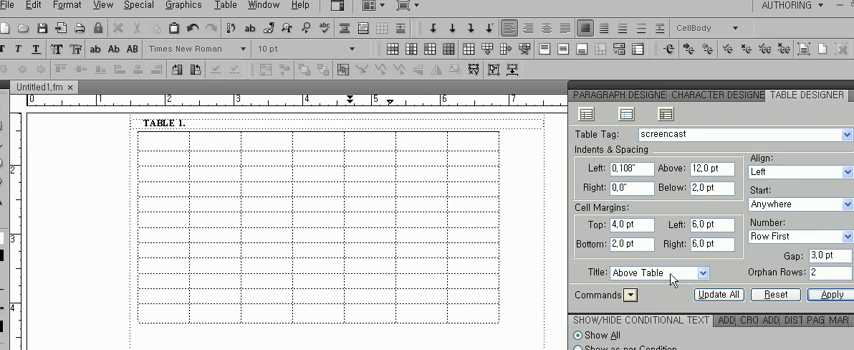
Set the table Title to No Title and Align to Center, then apply.
{"action": "left_click", "coordinate": [651, 272]}
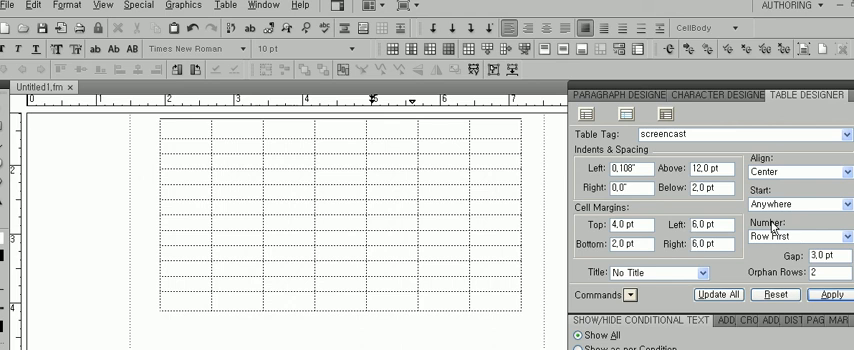
{"action": "left_click", "coordinate": [372, 143]}
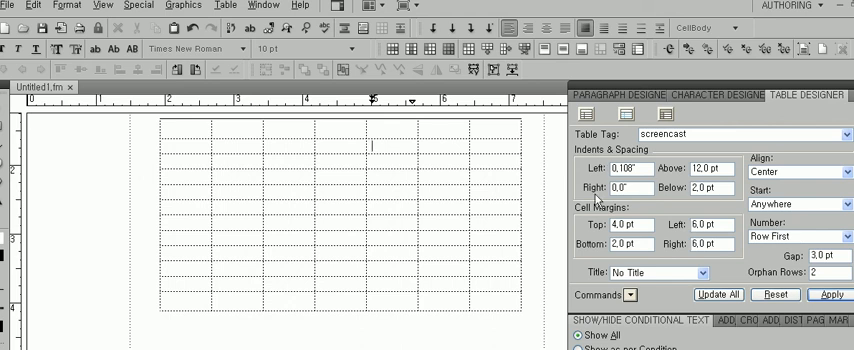
{"action": "mouse_move", "coordinate": [630, 210]}
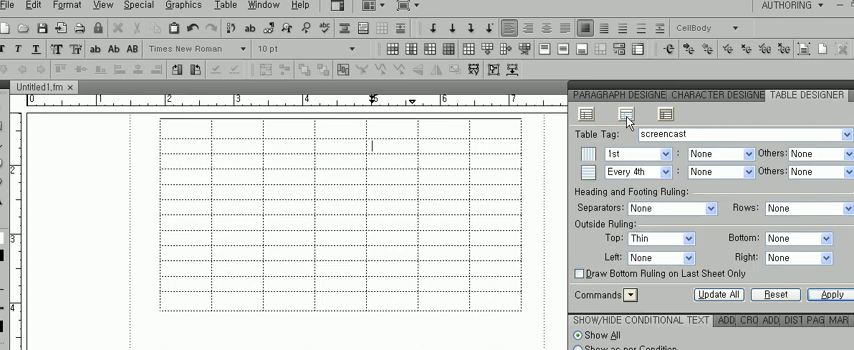
{"action": "mouse_move", "coordinate": [628, 128]}
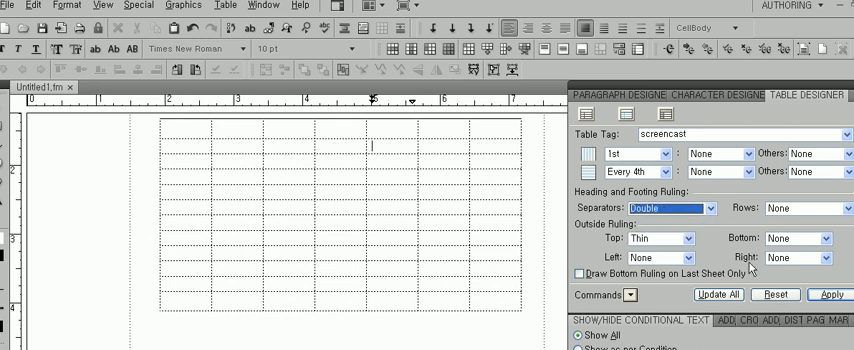
Apply Double separator rulings in the Ruling Properties of Table Designer.
{"action": "left_click", "coordinate": [826, 294]}
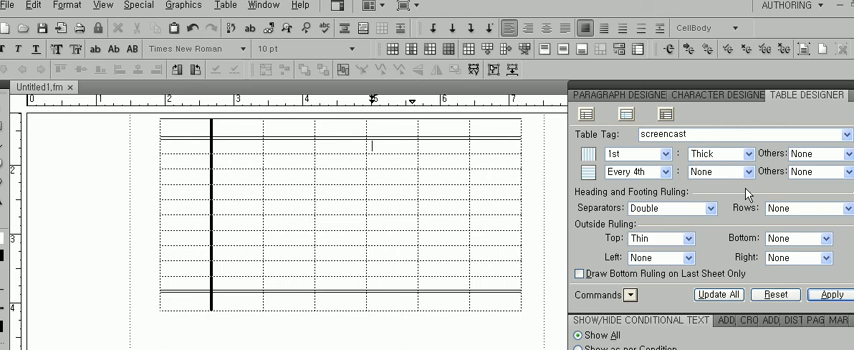
{"action": "mouse_move", "coordinate": [748, 195]}
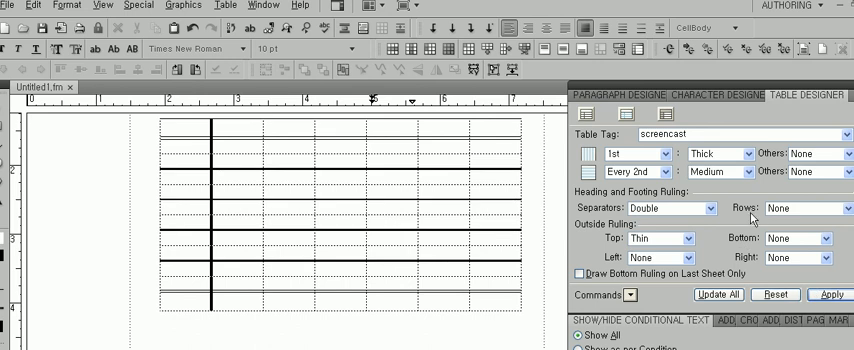
{"action": "mouse_move", "coordinate": [754, 210]}
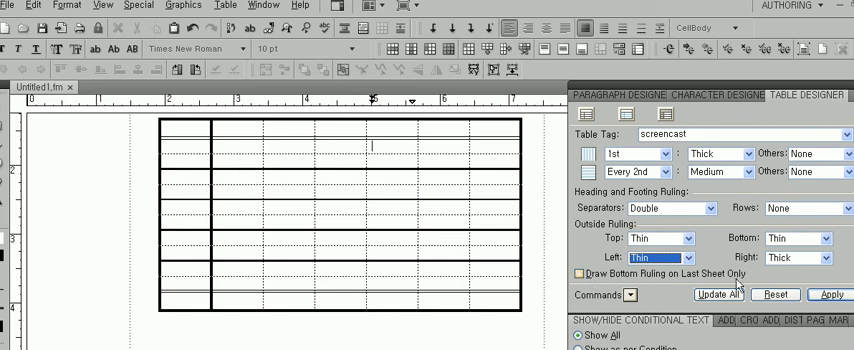
{"action": "mouse_move", "coordinate": [584, 278]}
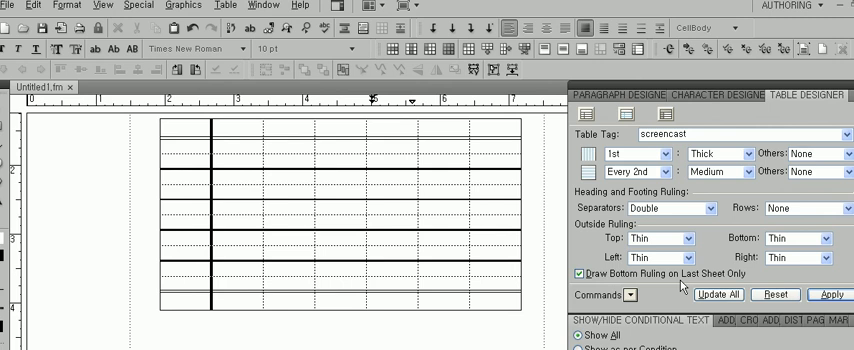
{"action": "mouse_move", "coordinate": [681, 286]}
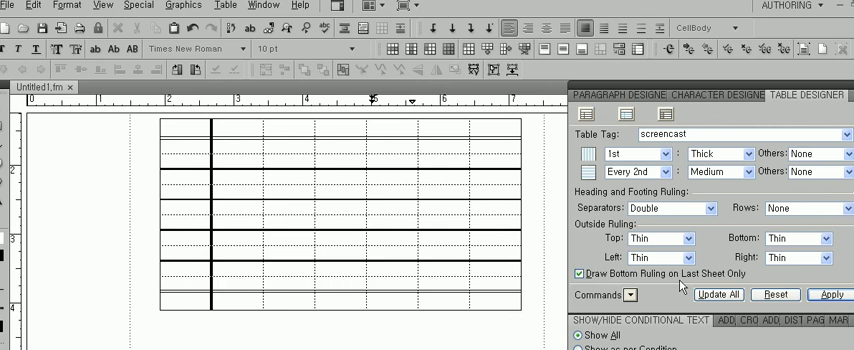